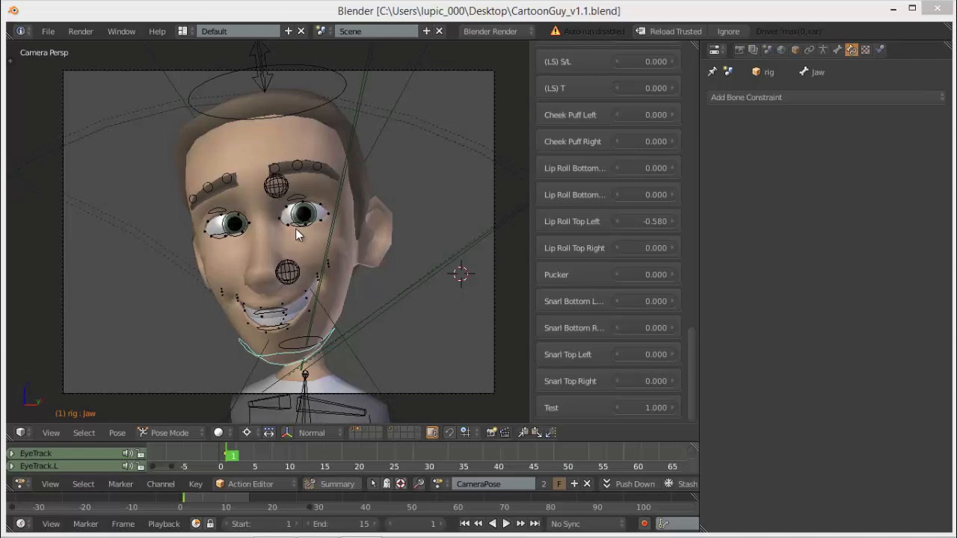
pyautogui.moveTo(381, 278)
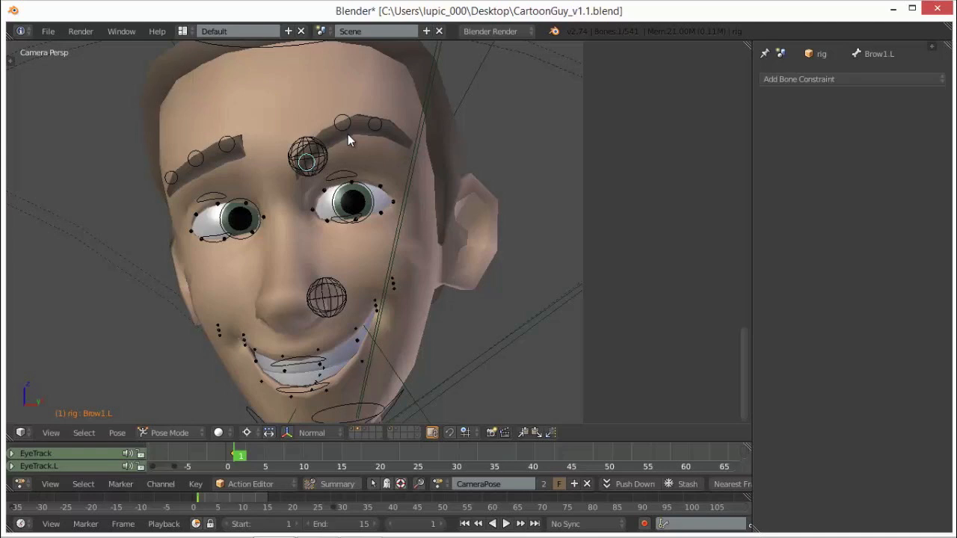
# Step: Lower the brow controls and set the Snarl, Lip Roll, Cheek Puff and Ee sliders
pyautogui.click(235, 174)
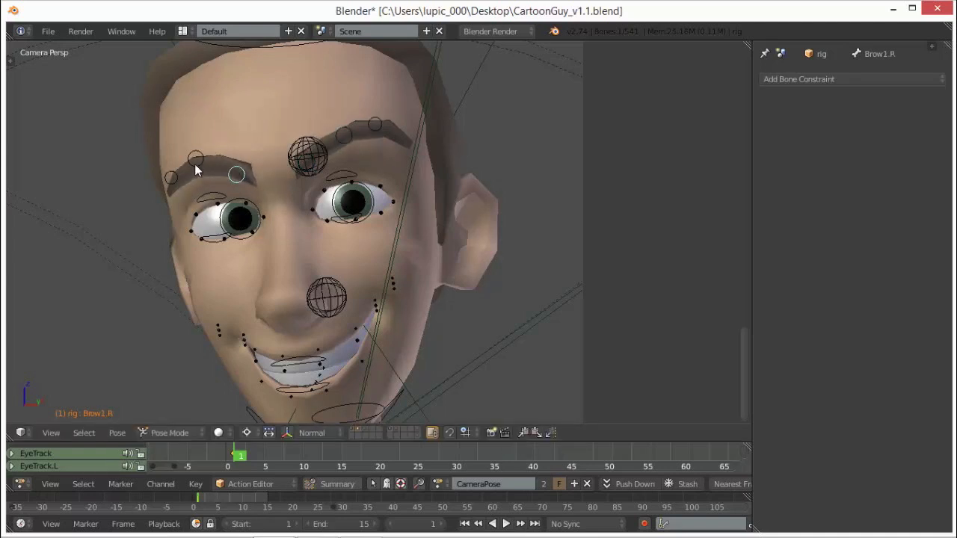
pyautogui.click(235, 174)
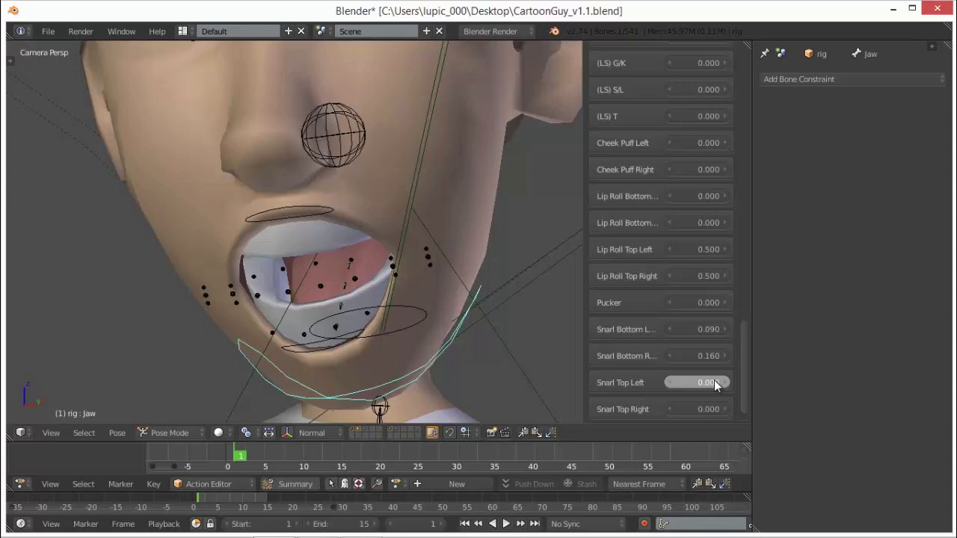
pyautogui.click(291, 220)
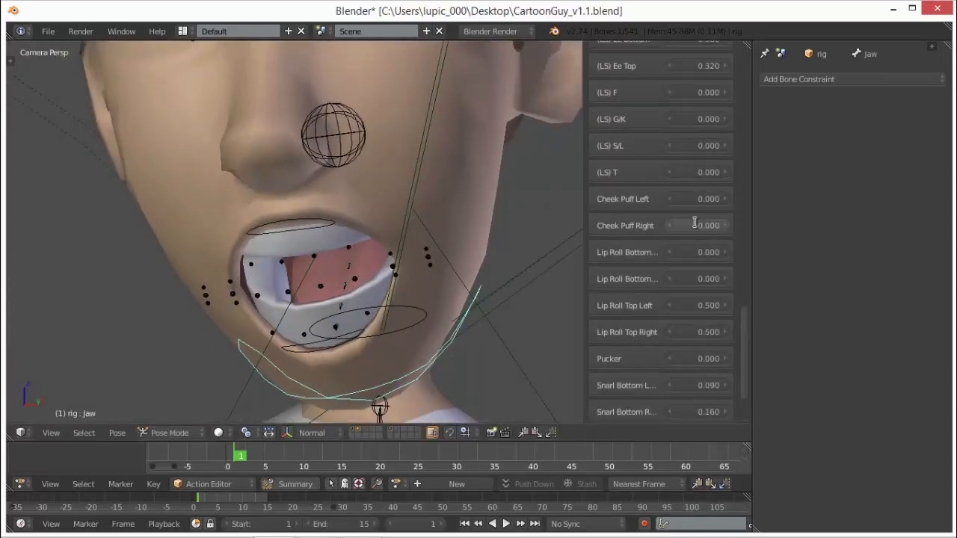
pyautogui.scroll(3)
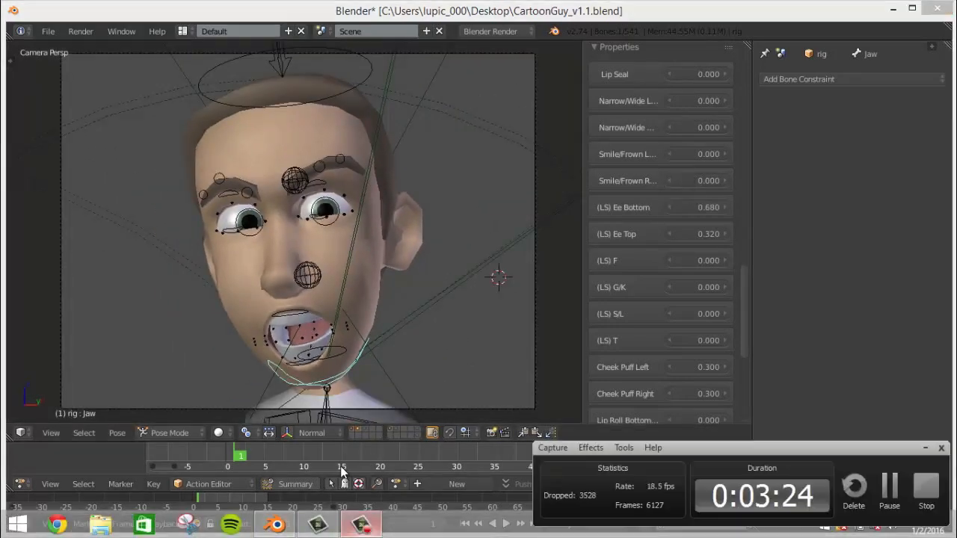
# Step: Render the angry face, then set Narrow/Wide L and R to -0.300
pyautogui.click(767, 49)
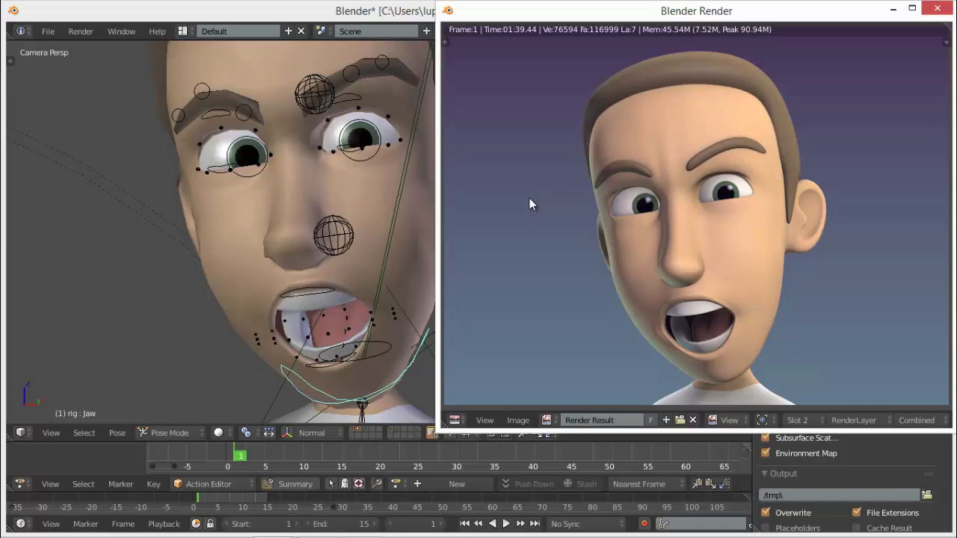
pyautogui.moveTo(901, 248)
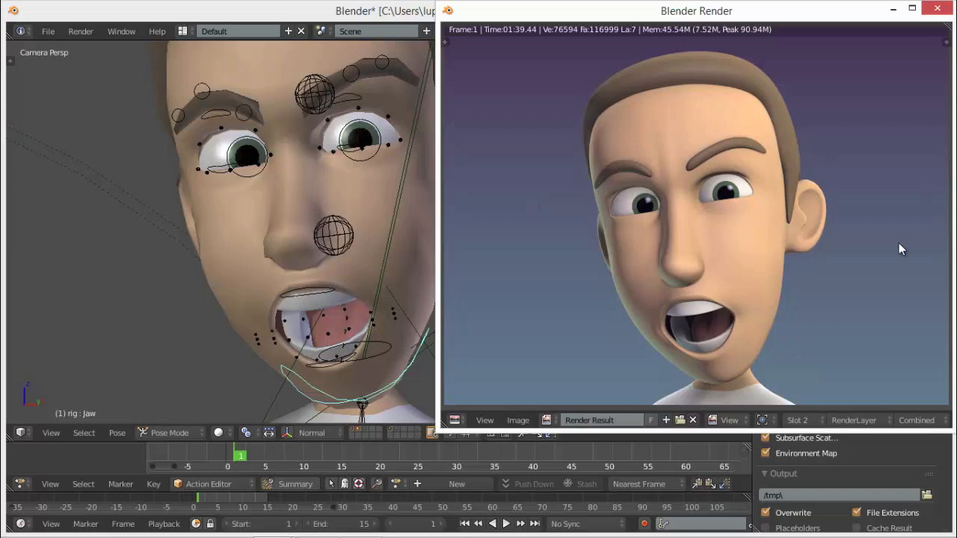
pyautogui.moveTo(702, 262)
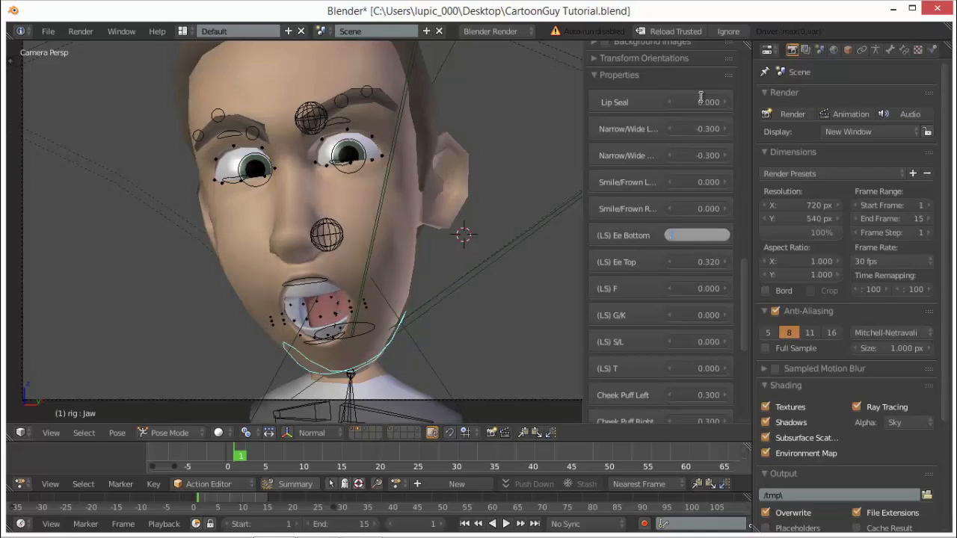
# Step: Set (LS) Ee Bottom to 0.700, Ee Top to 0.500 and F to 0.700
pyautogui.click(696, 289)
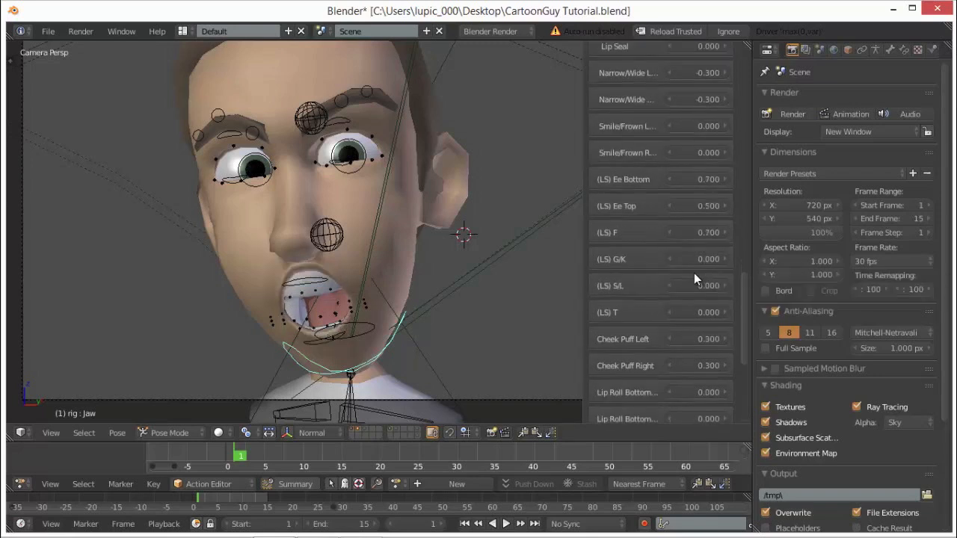
pyautogui.scroll(-3)
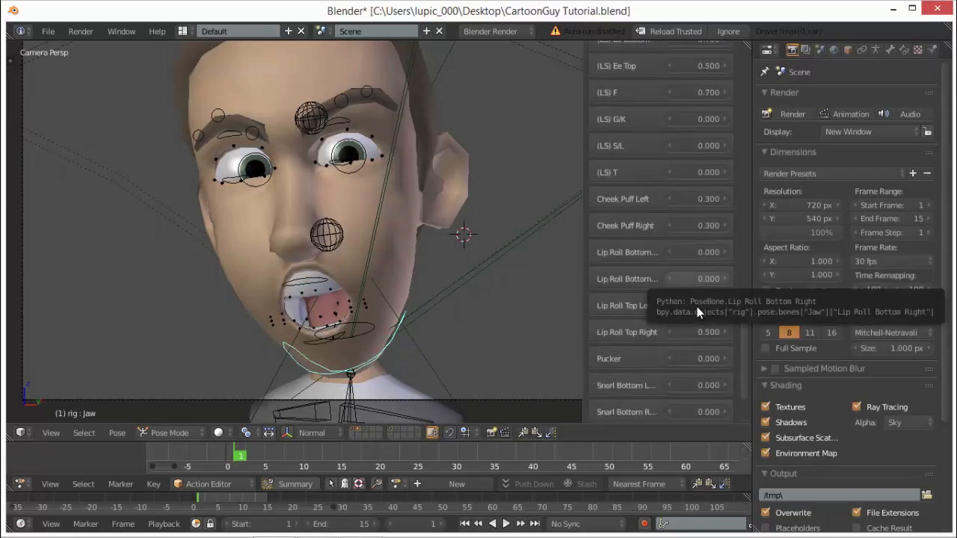
pyautogui.click(673, 305)
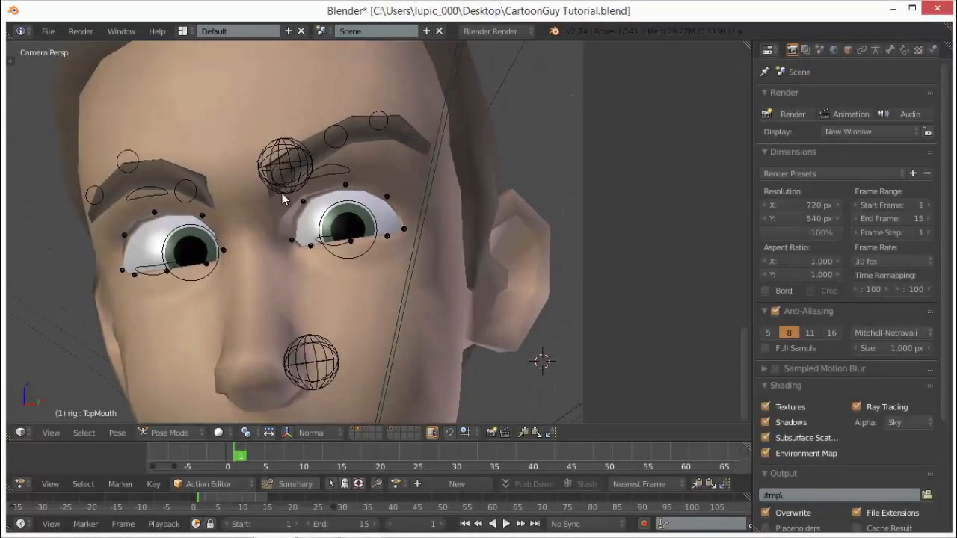
# Step: Move the Brow2 and BotMouth/TopMouth bones into a sharper frown
pyautogui.click(186, 191)
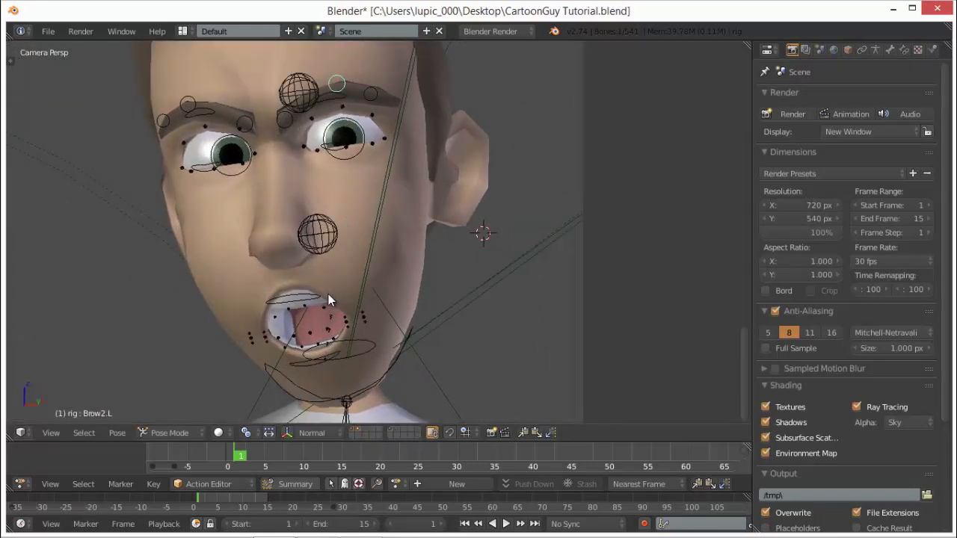
pyautogui.moveTo(314, 370)
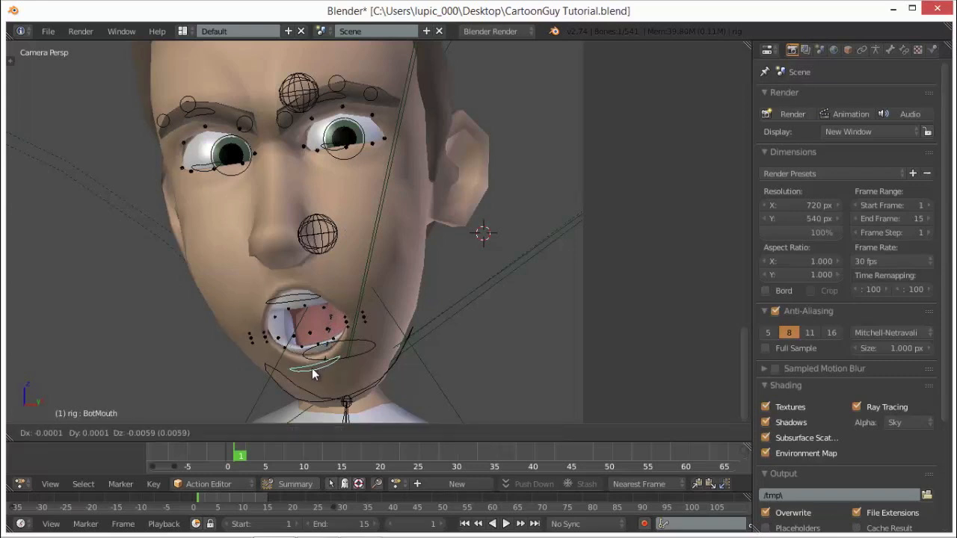
pyautogui.click(295, 306)
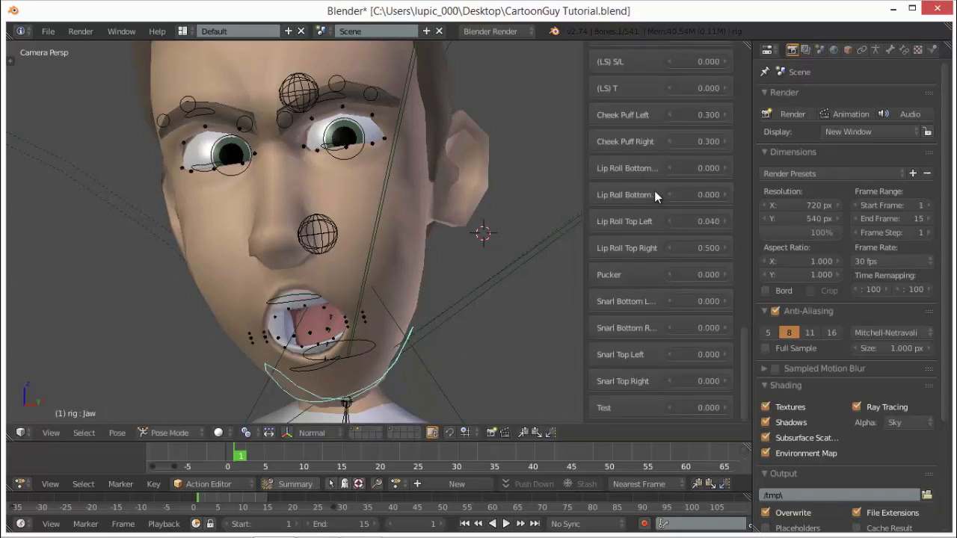
pyautogui.moveTo(695, 142)
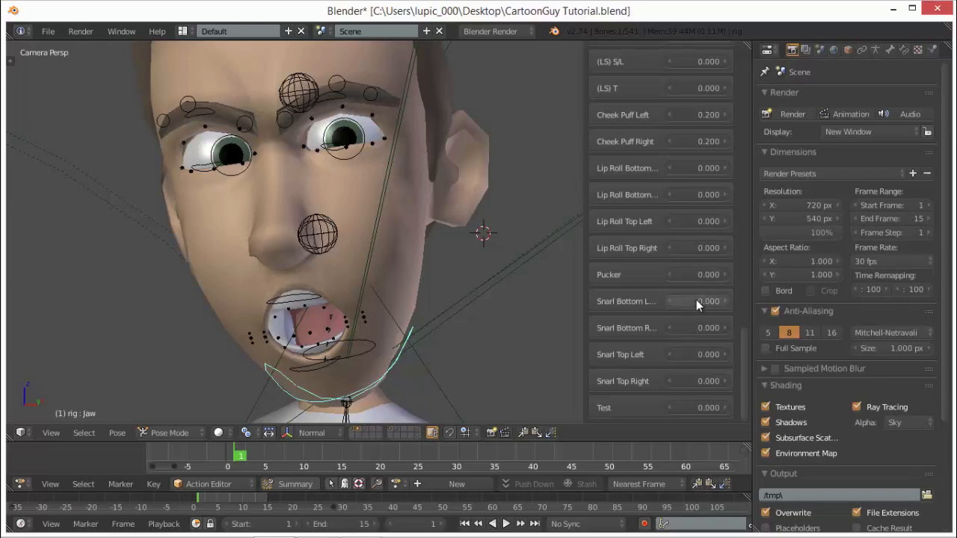
# Step: Set Cheek Puff L/R to 0.200, zero Lip Roll Top and Test, then enter Object Mode
pyautogui.click(695, 355)
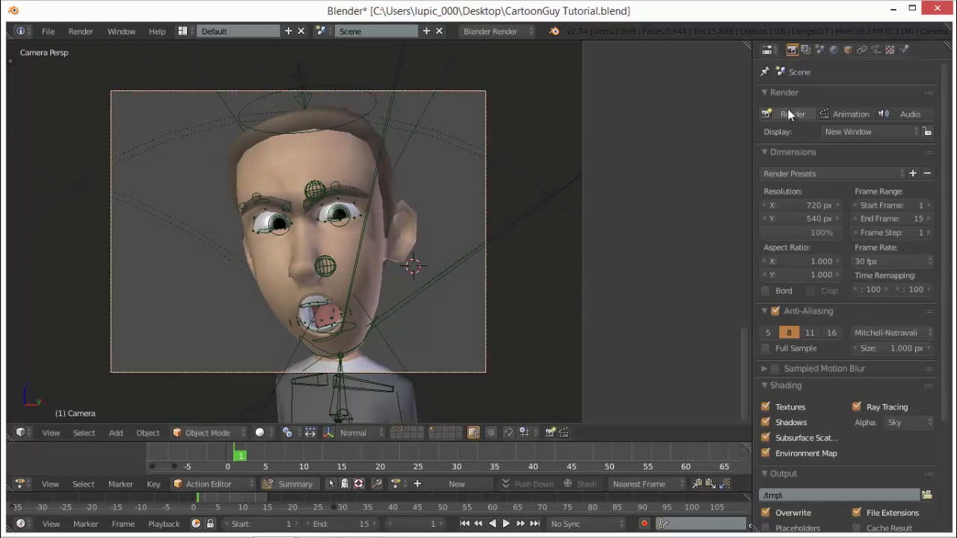
# Step: Render the final pose and maximize the Blender Render window
pyautogui.click(791, 114)
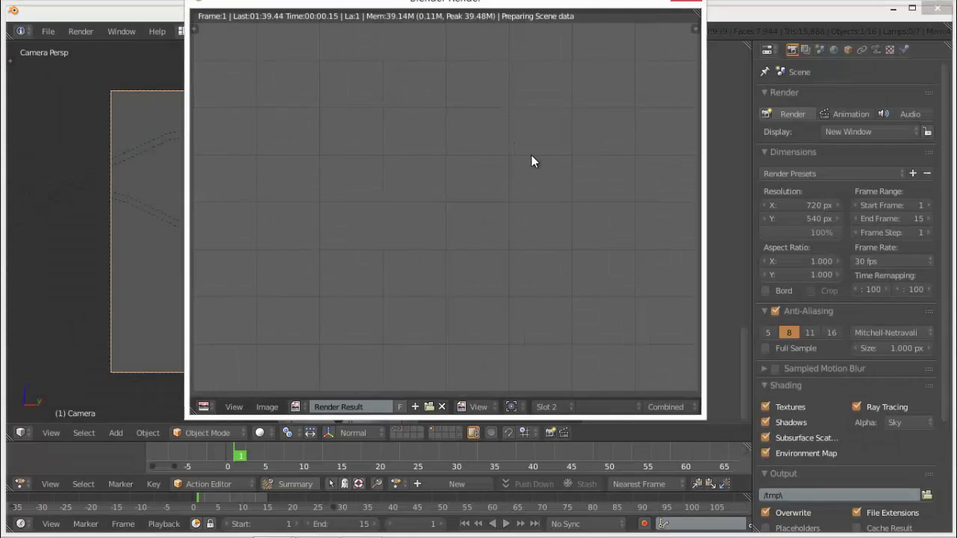
pyautogui.click(911, 8)
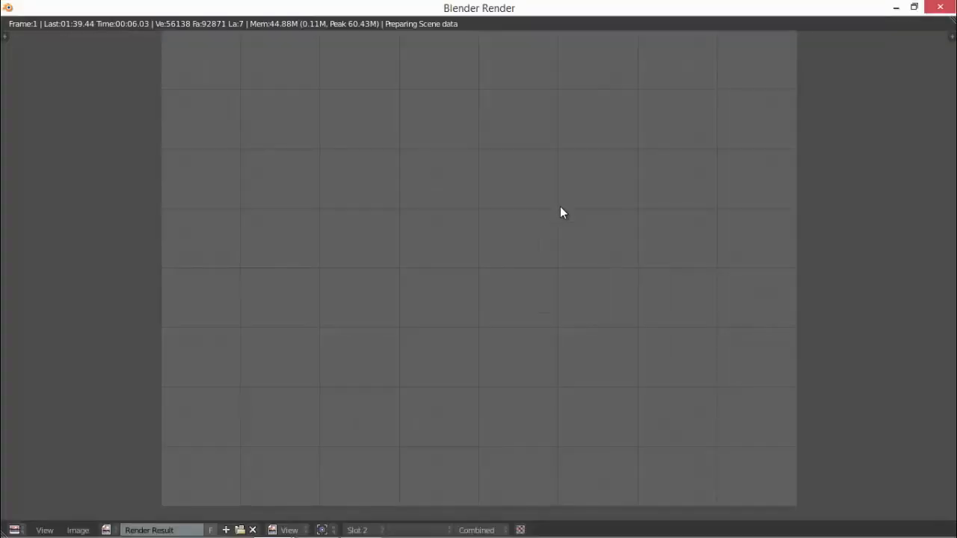